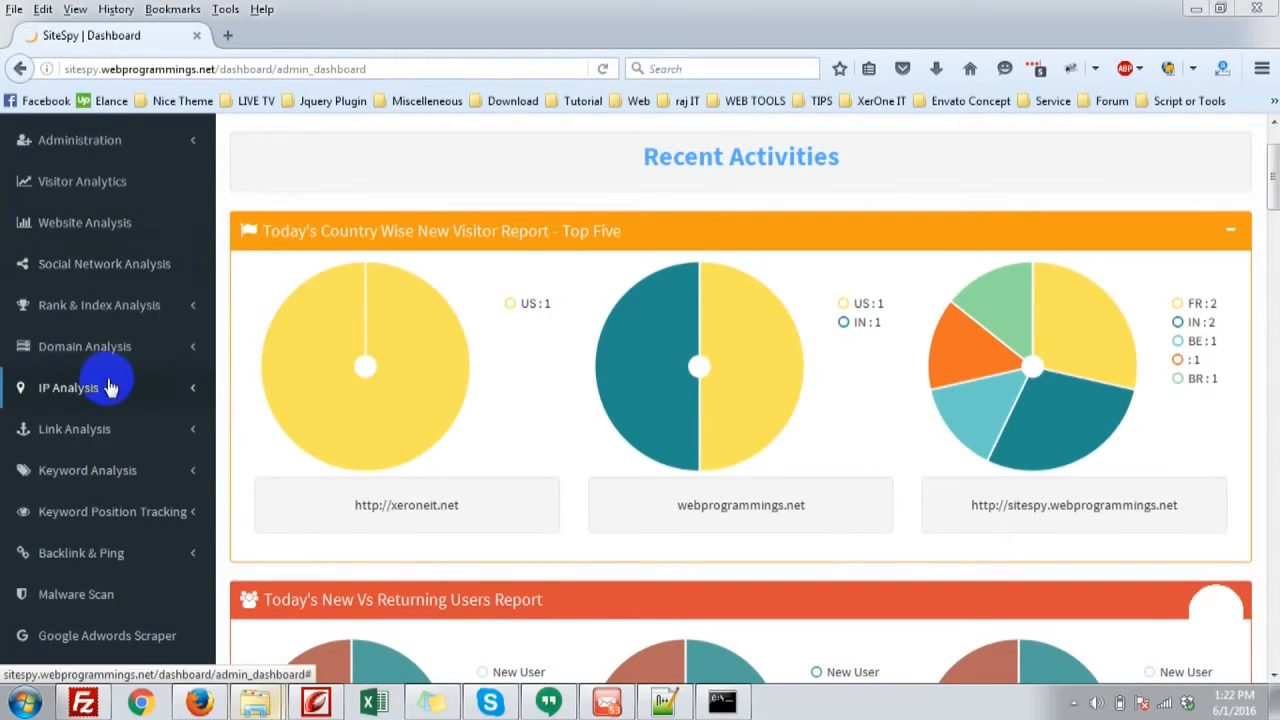
Show My IP Information and review your IP's coordinates, organization and postal code.
{"action": "left_click", "coordinate": [68, 387]}
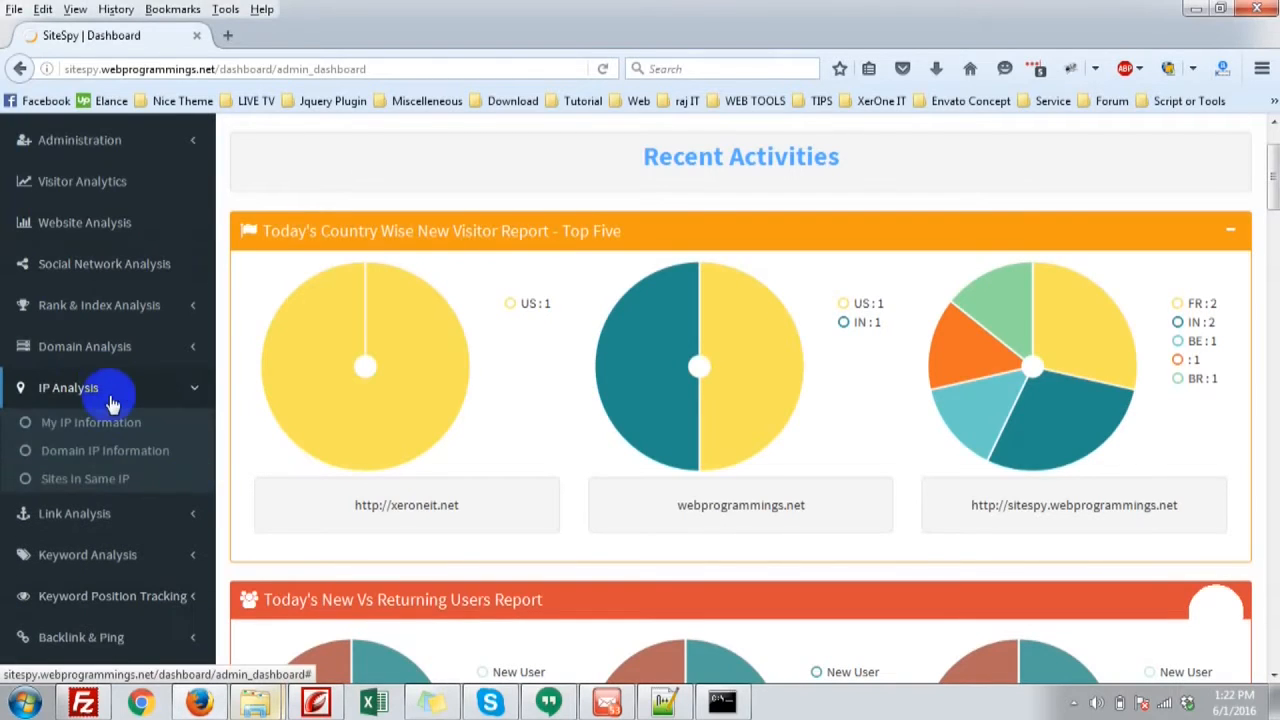
{"action": "left_click", "coordinate": [91, 422]}
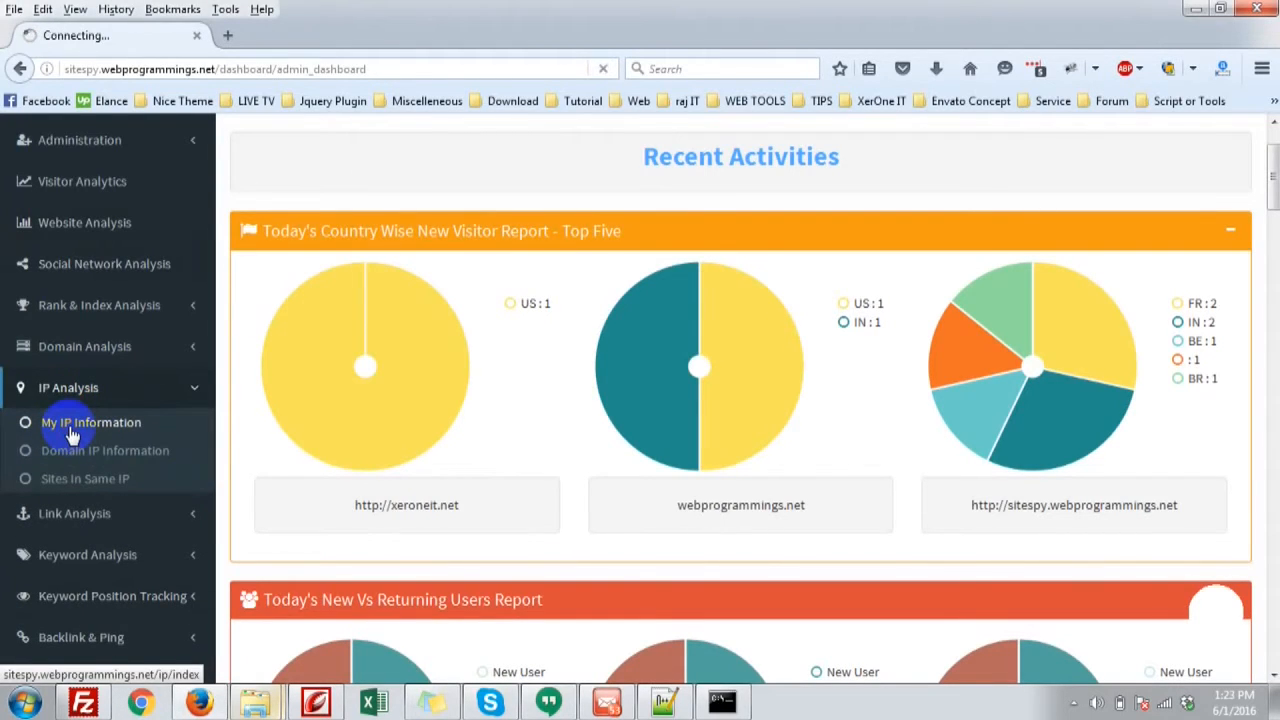
{"action": "left_click", "coordinate": [90, 422]}
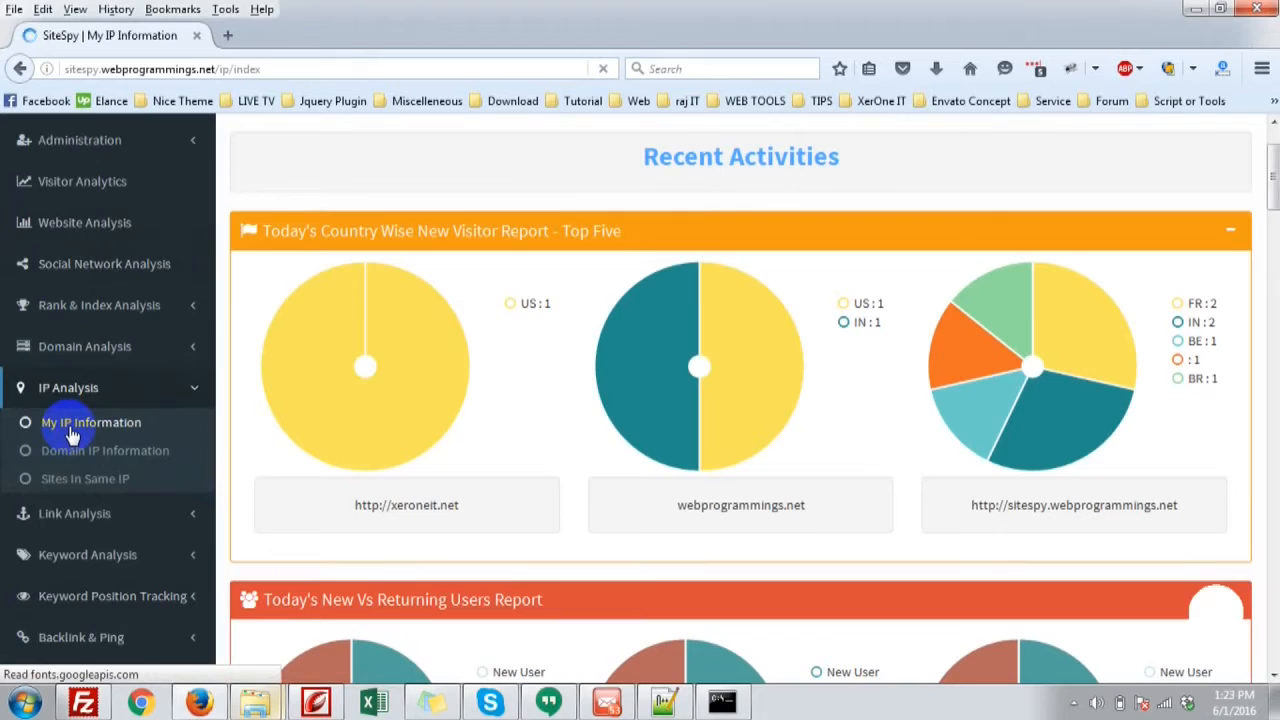
{"action": "left_click", "coordinate": [91, 422]}
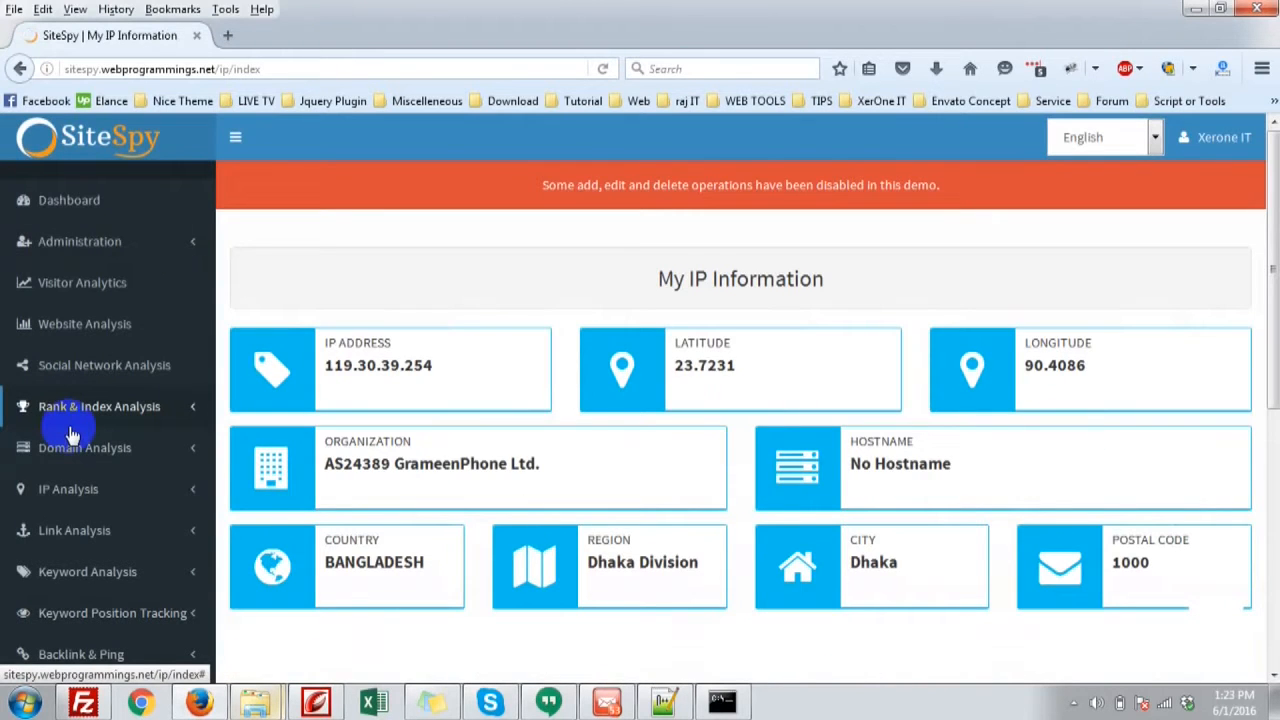
{"action": "scroll", "scroll_direction": "down", "scroll_amount": 3}
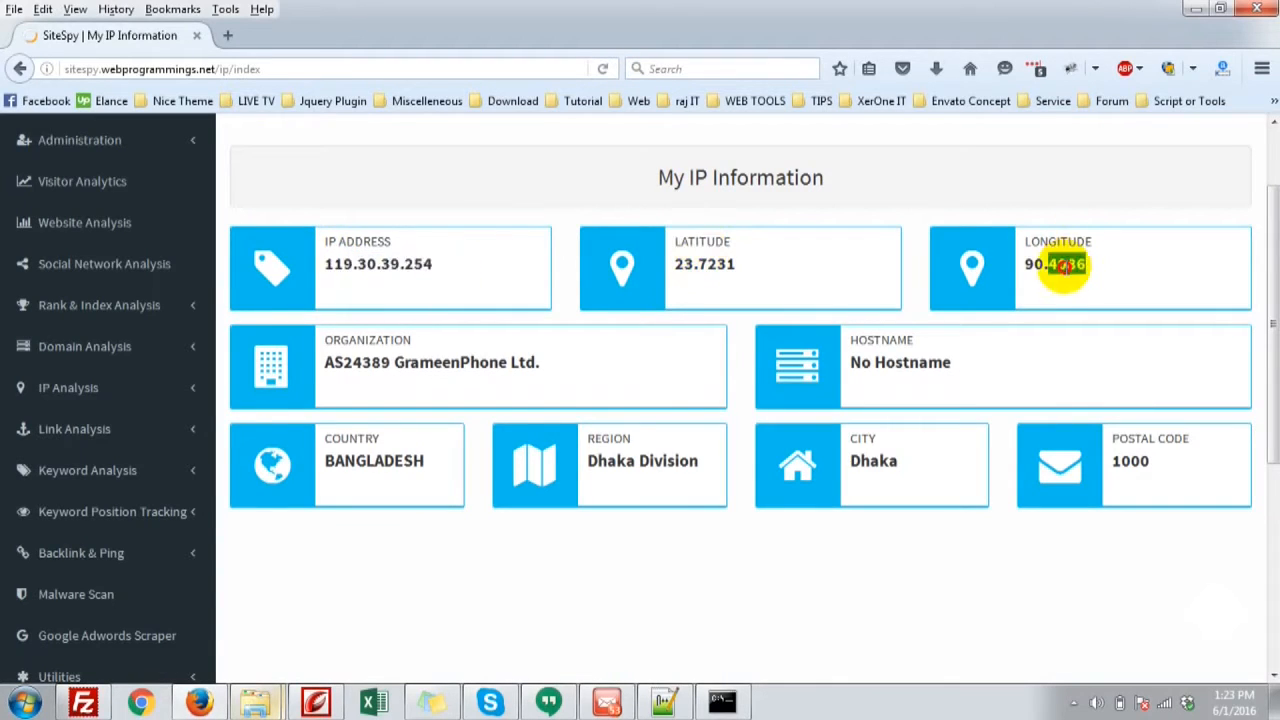
{"action": "double_click", "coordinate": [1054, 264]}
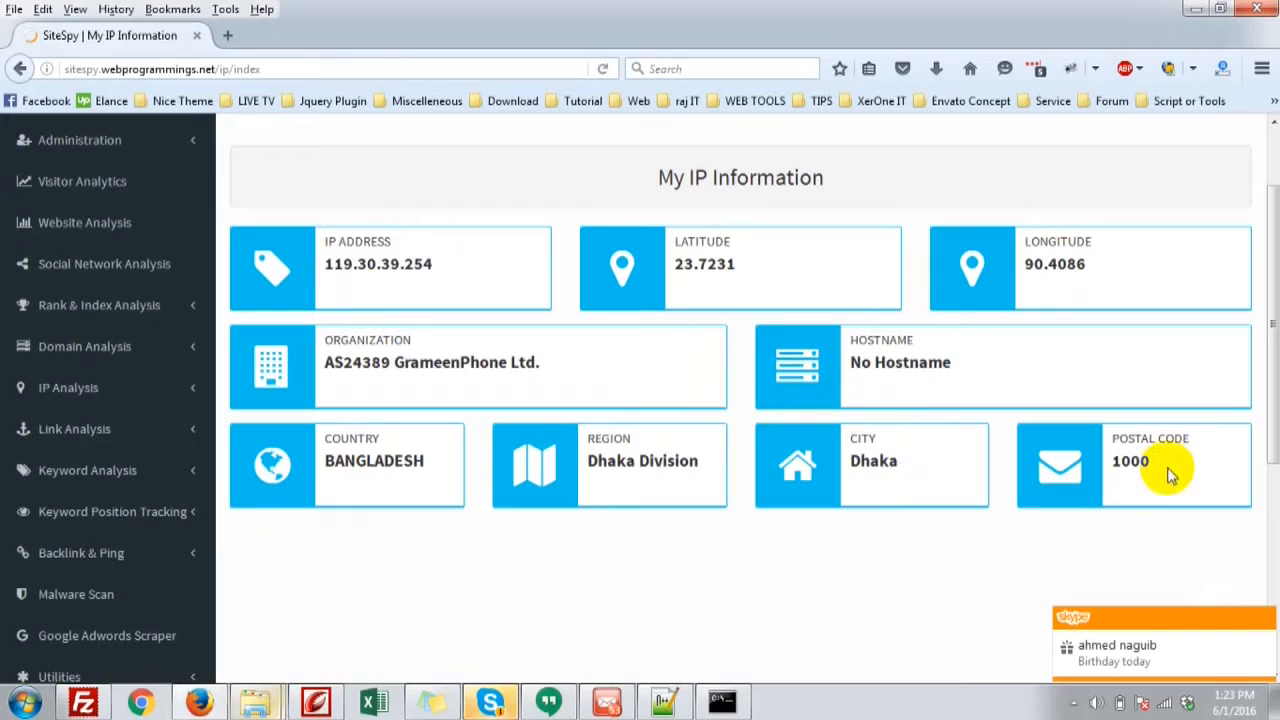
{"action": "mouse_move", "coordinate": [157, 470]}
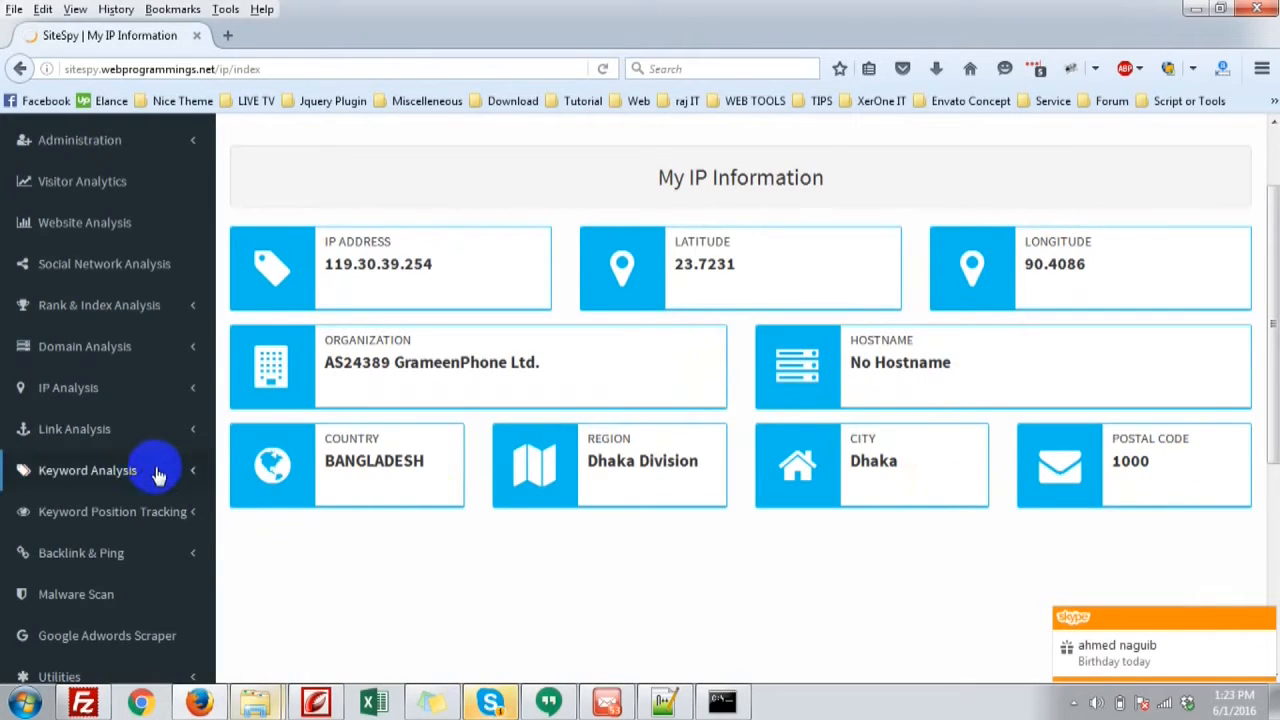
Browse the Domain IP Information lookup history, then begin a New Search.
{"action": "left_click", "coordinate": [68, 387]}
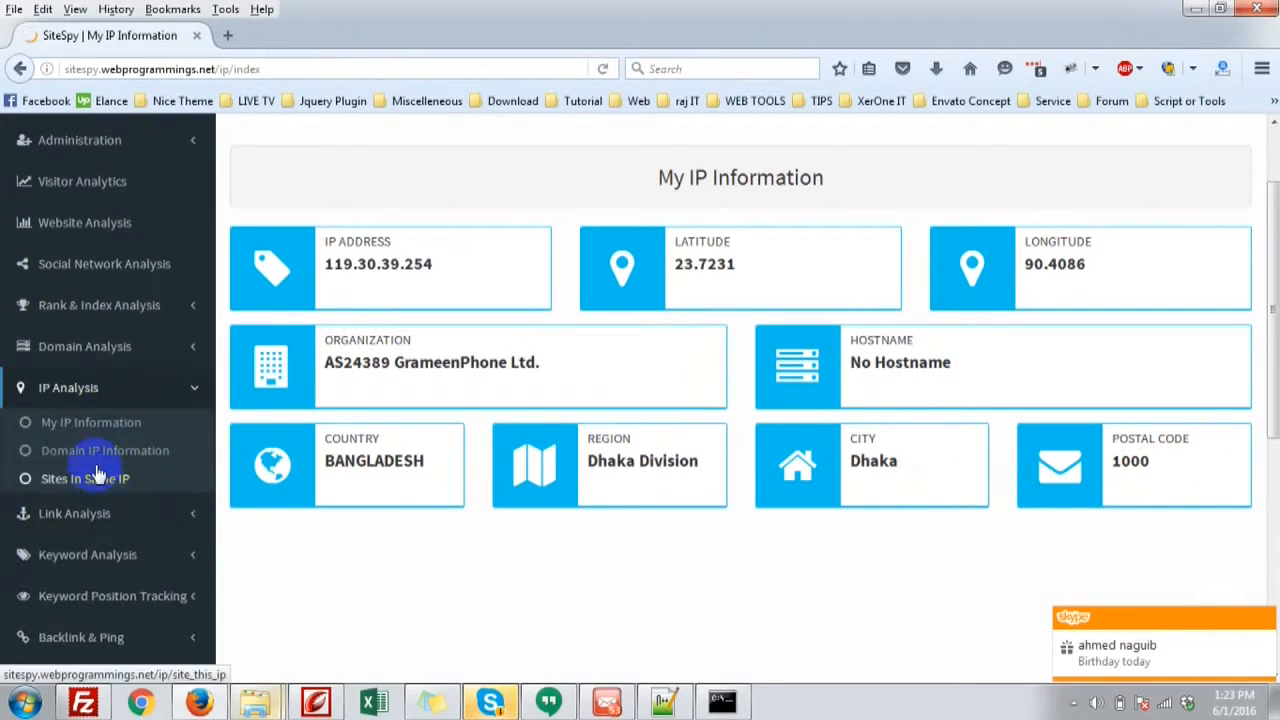
{"action": "left_click", "coordinate": [104, 450]}
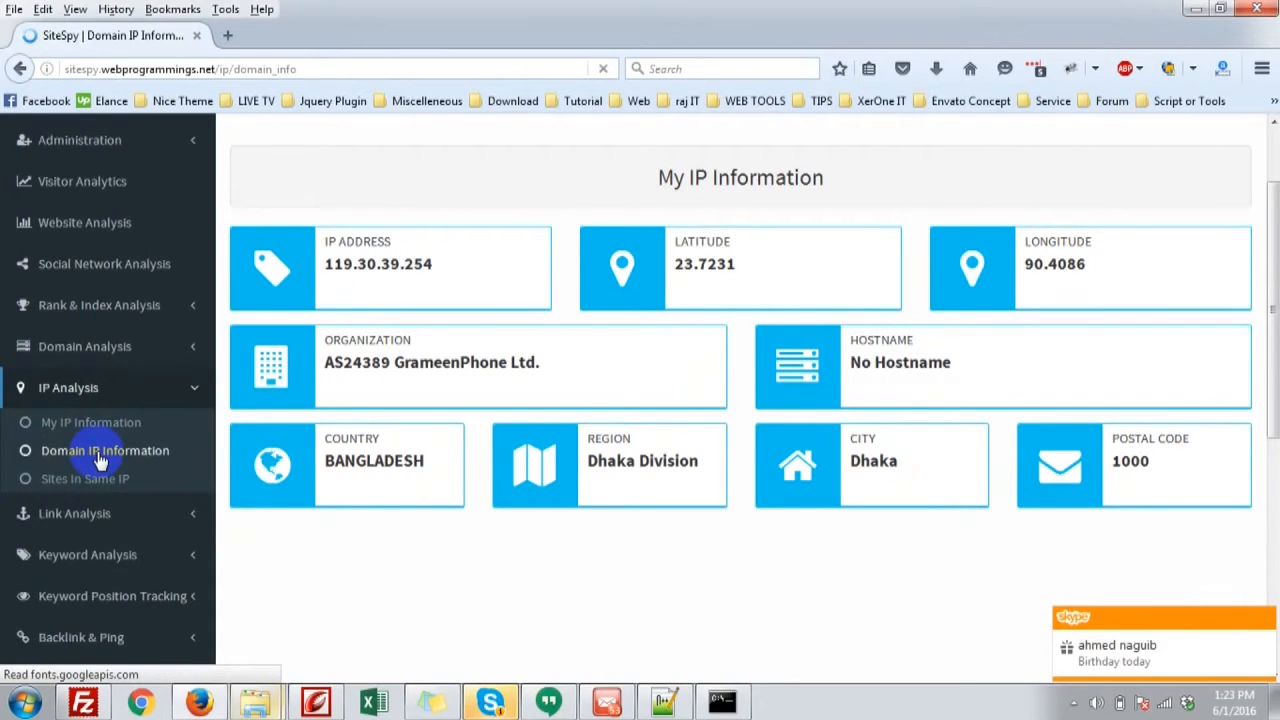
{"action": "left_click", "coordinate": [104, 450]}
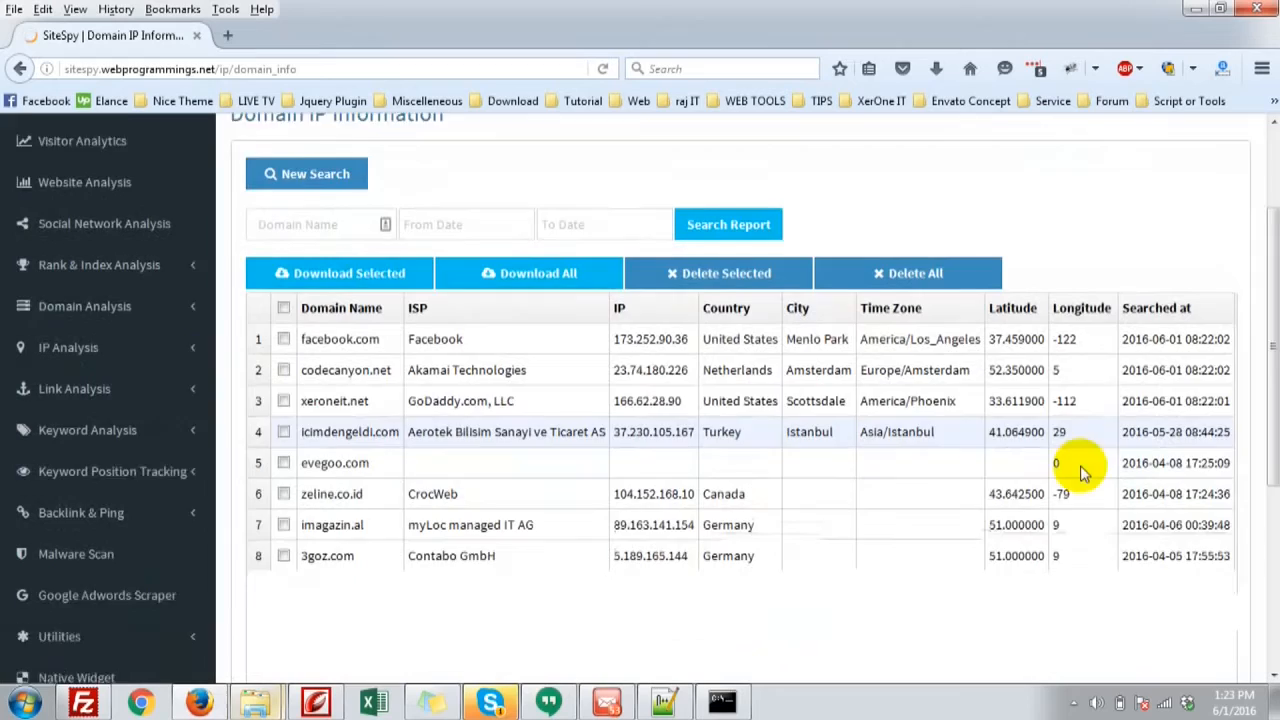
{"action": "scroll", "scroll_direction": "down", "scroll_amount": 3}
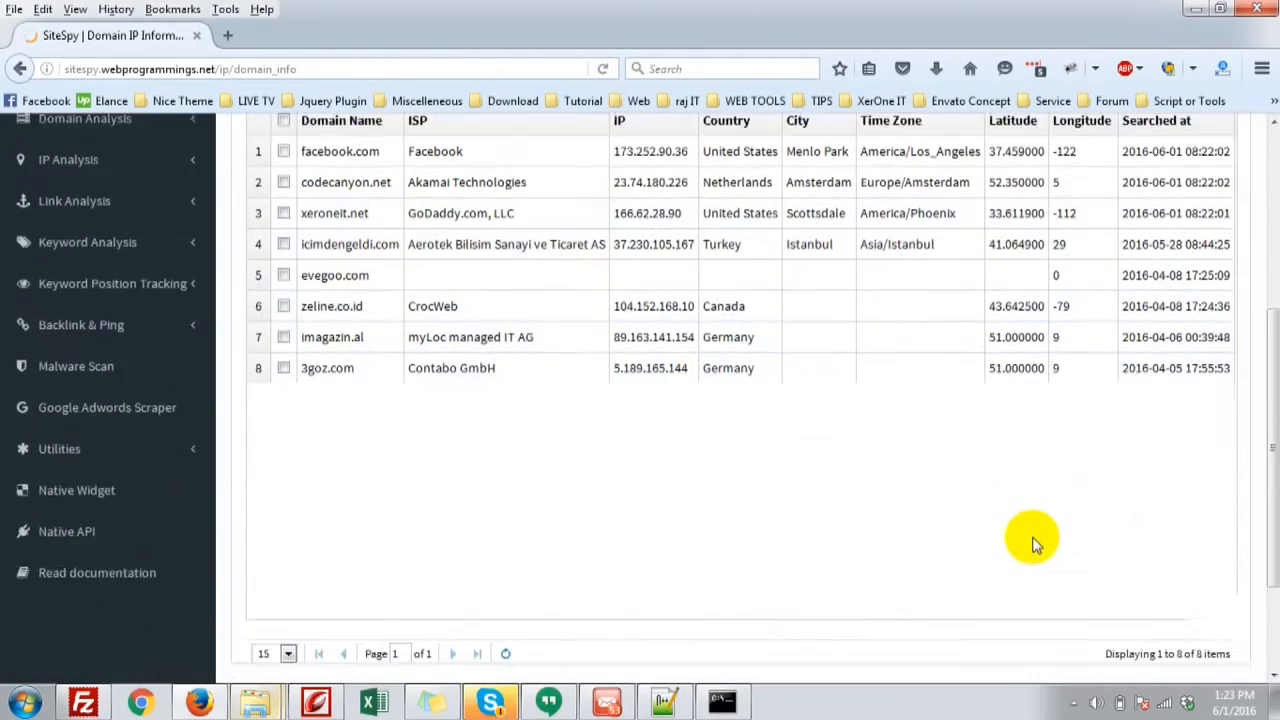
{"action": "scroll", "scroll_direction": "up", "scroll_amount": 3}
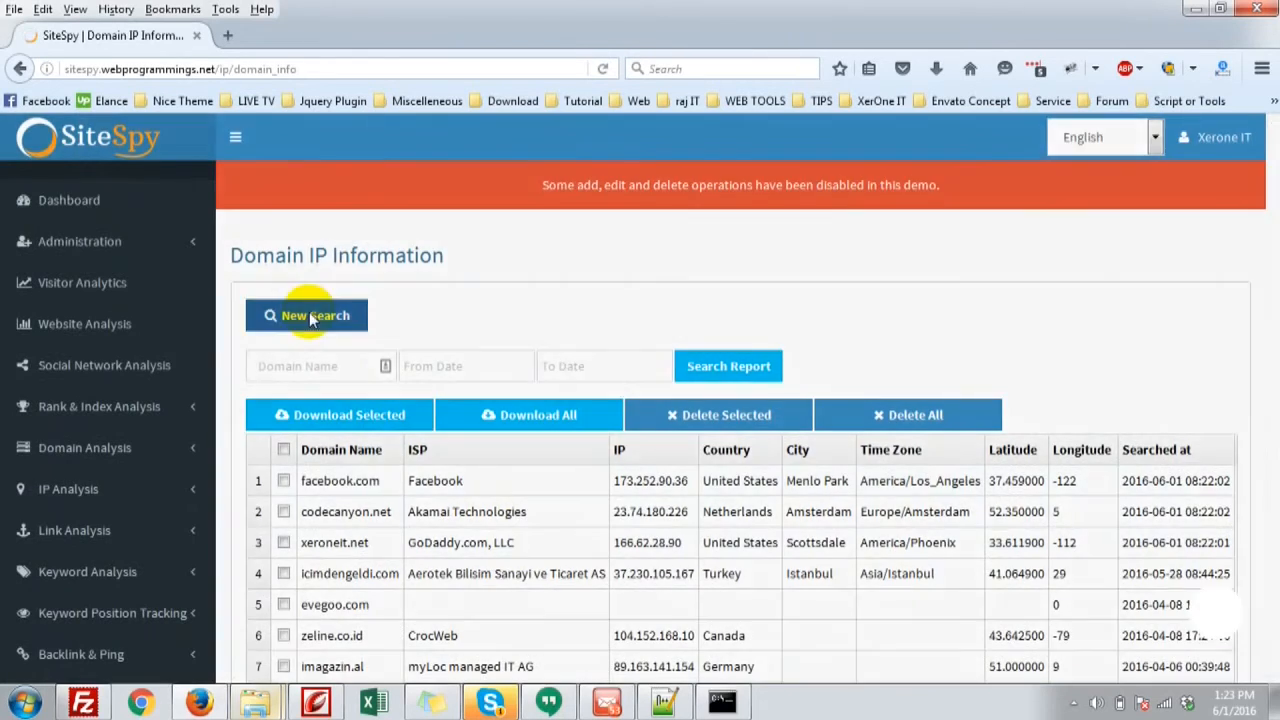
{"action": "left_click", "coordinate": [307, 315]}
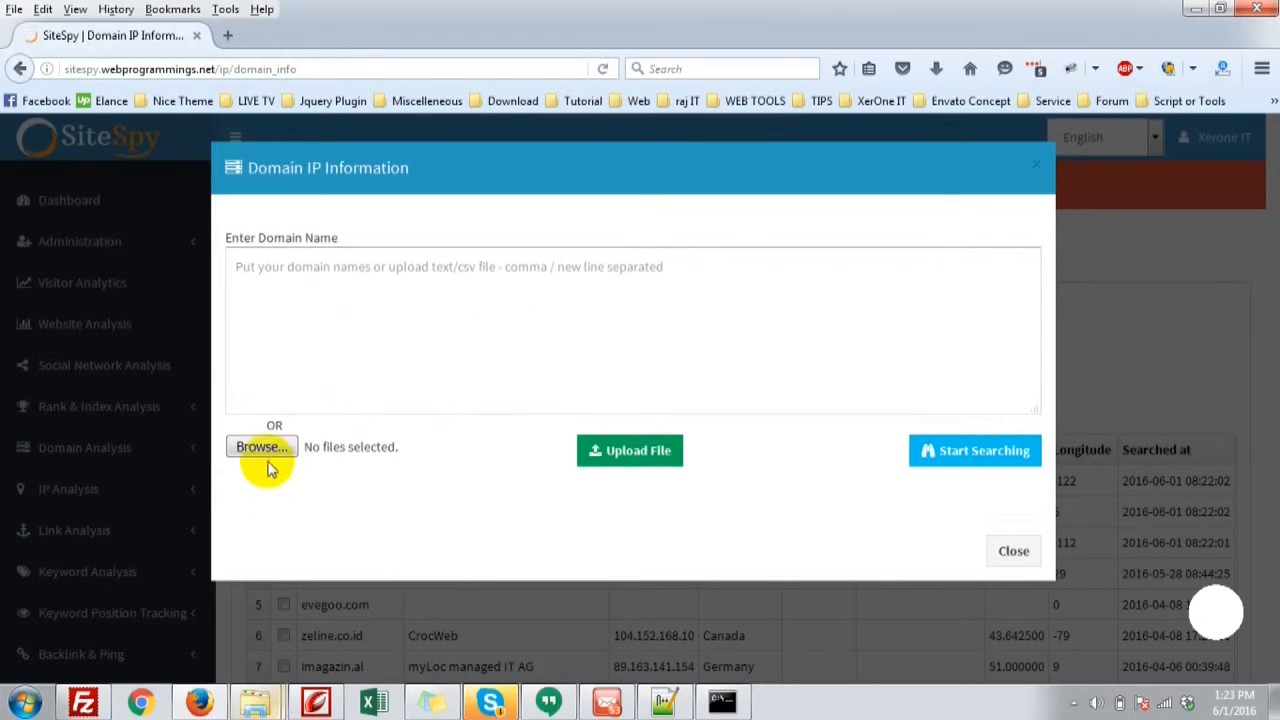
Look up IPs for xeroneit.net, facebook.com and codecanyon.net, entered one per line.
{"action": "left_click", "coordinate": [261, 446]}
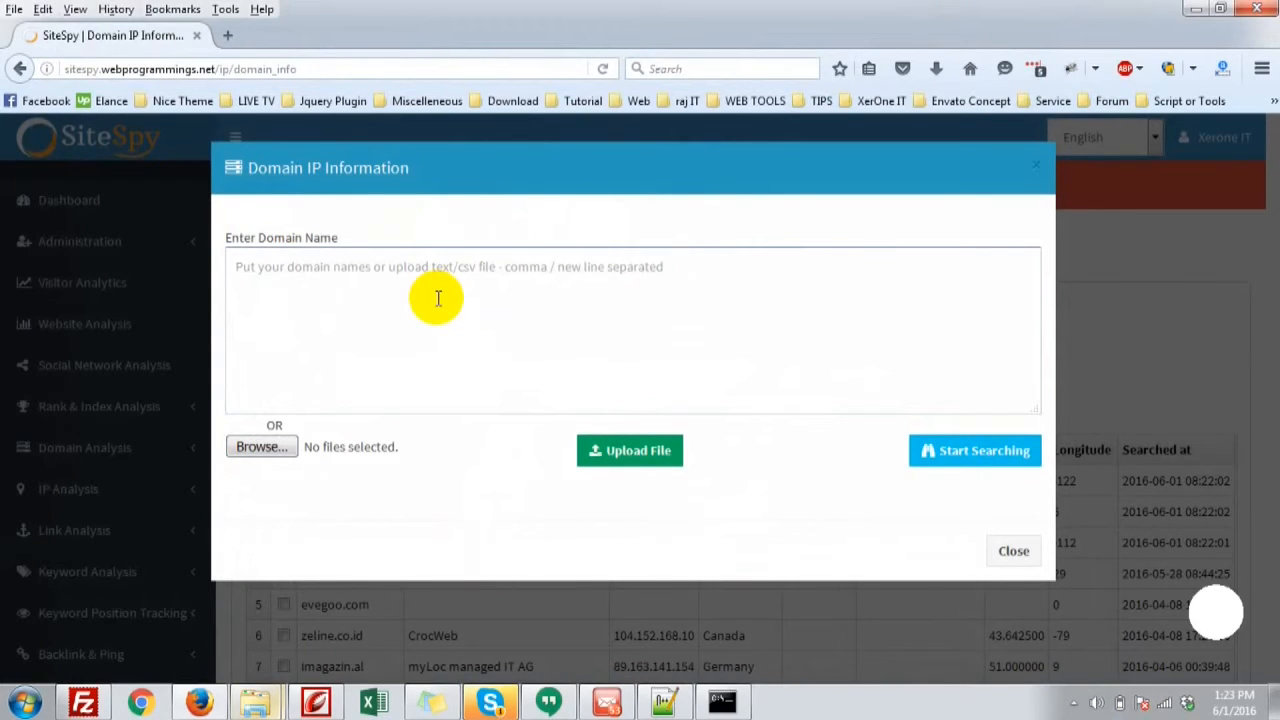
{"action": "type", "text": "xeronel"}
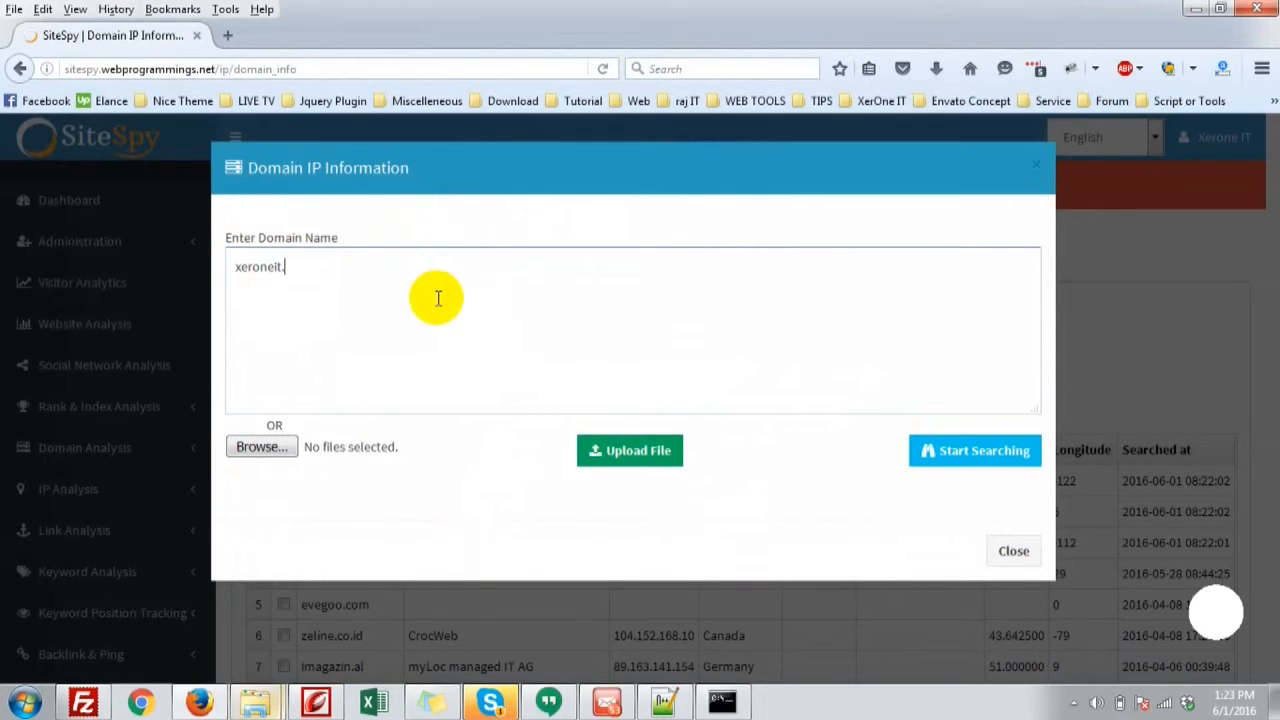
{"action": "type", "text": "net"}
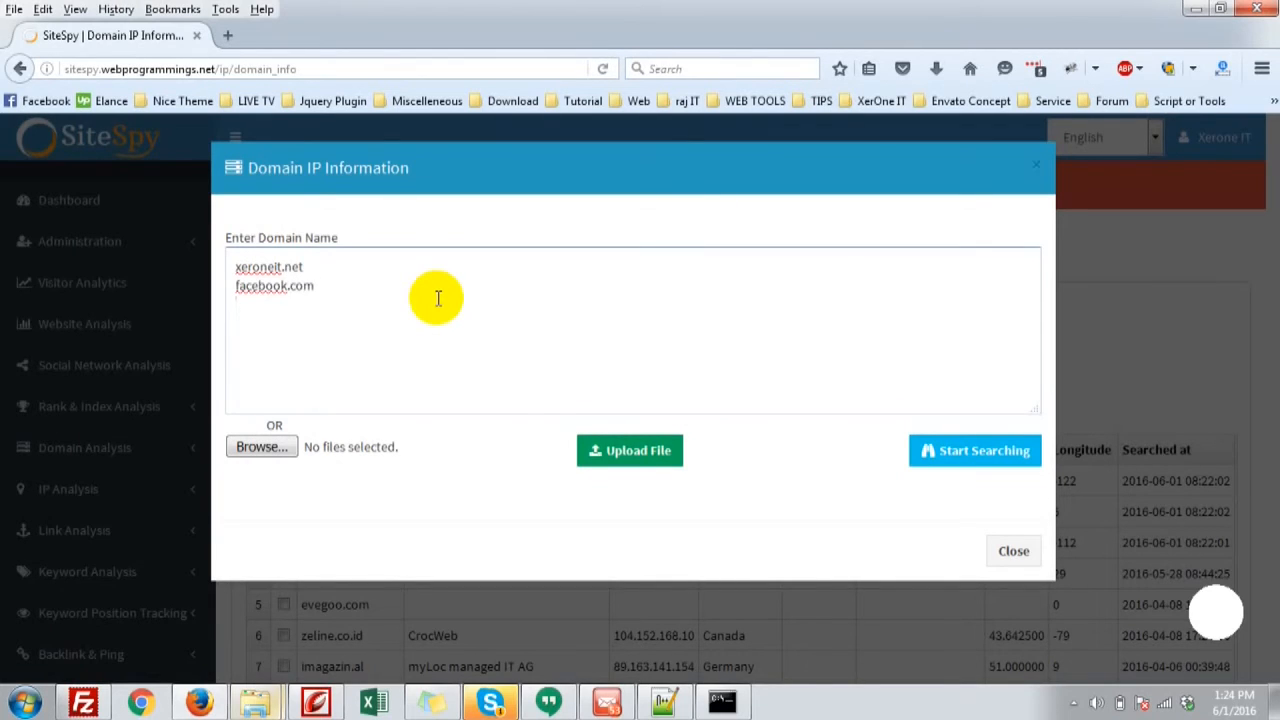
{"action": "type", "text": "codecanyo"}
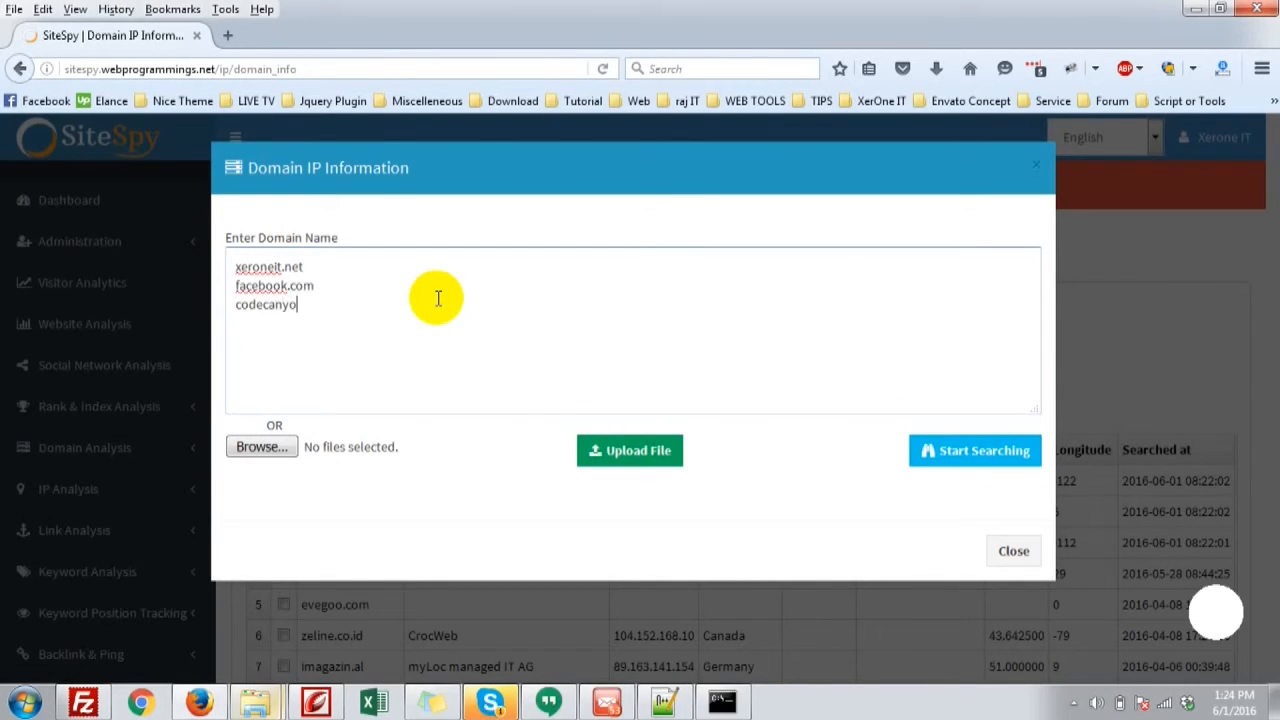
{"action": "type", "text": ".net"}
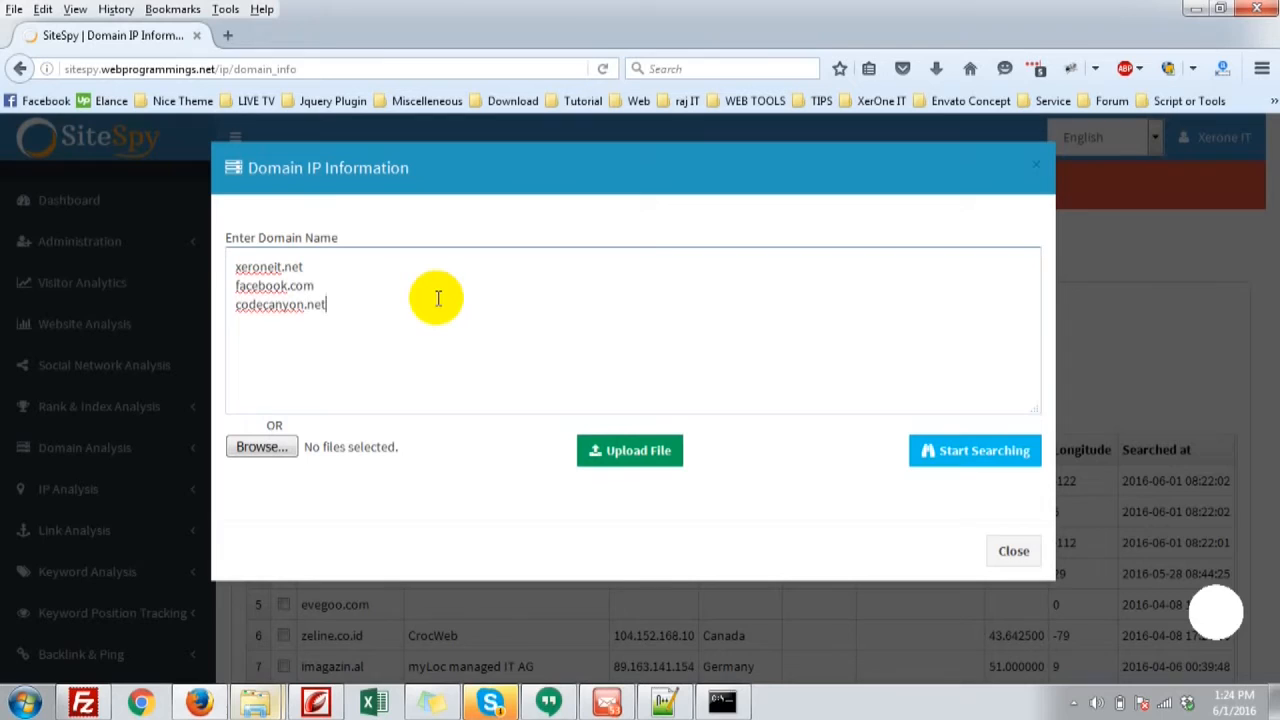
{"action": "left_click", "coordinate": [974, 450]}
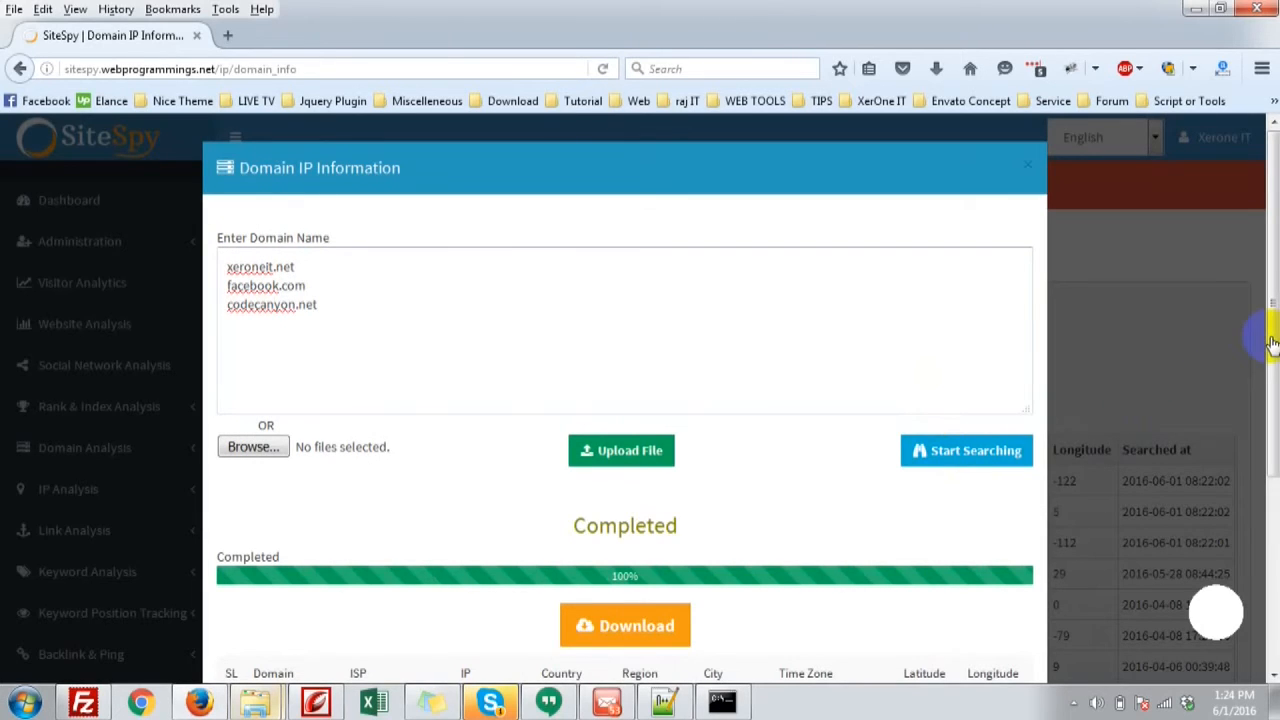
Select xeroneit.net's IP 166.62.28.90 in the results, then close the results dialog.
{"action": "scroll", "scroll_direction": "down", "scroll_amount": 3}
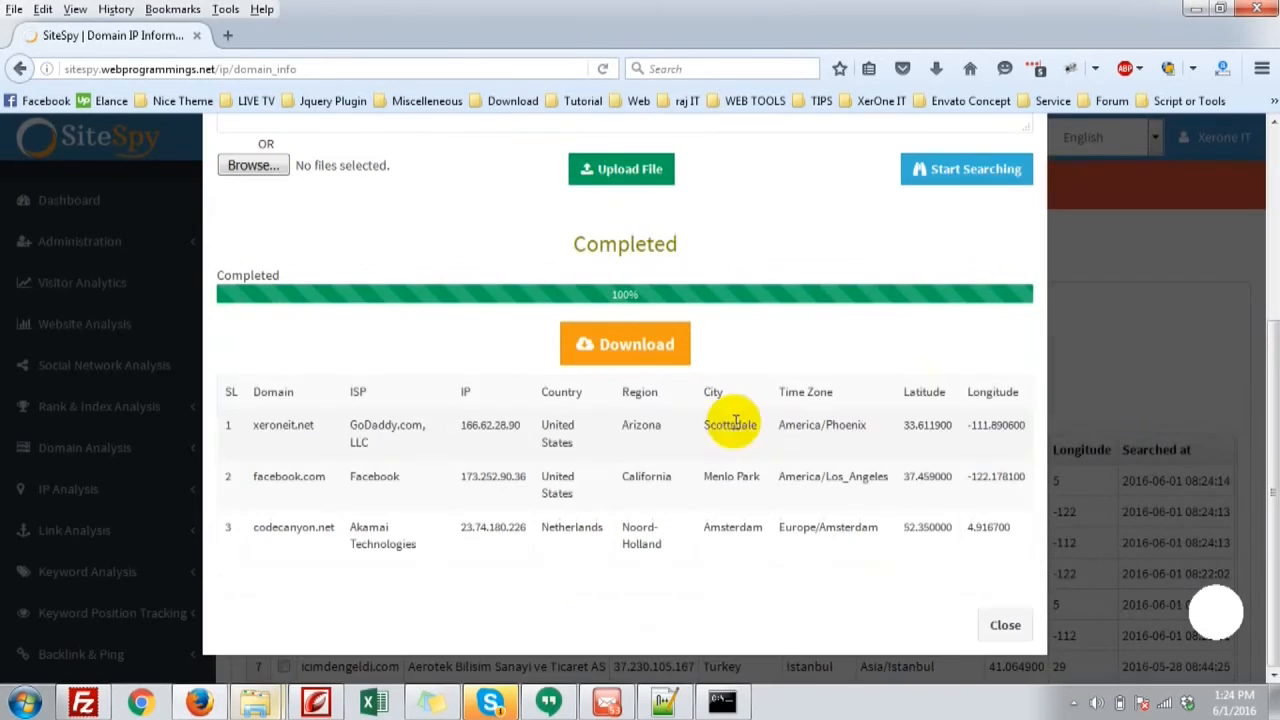
{"action": "mouse_move", "coordinate": [311, 424]}
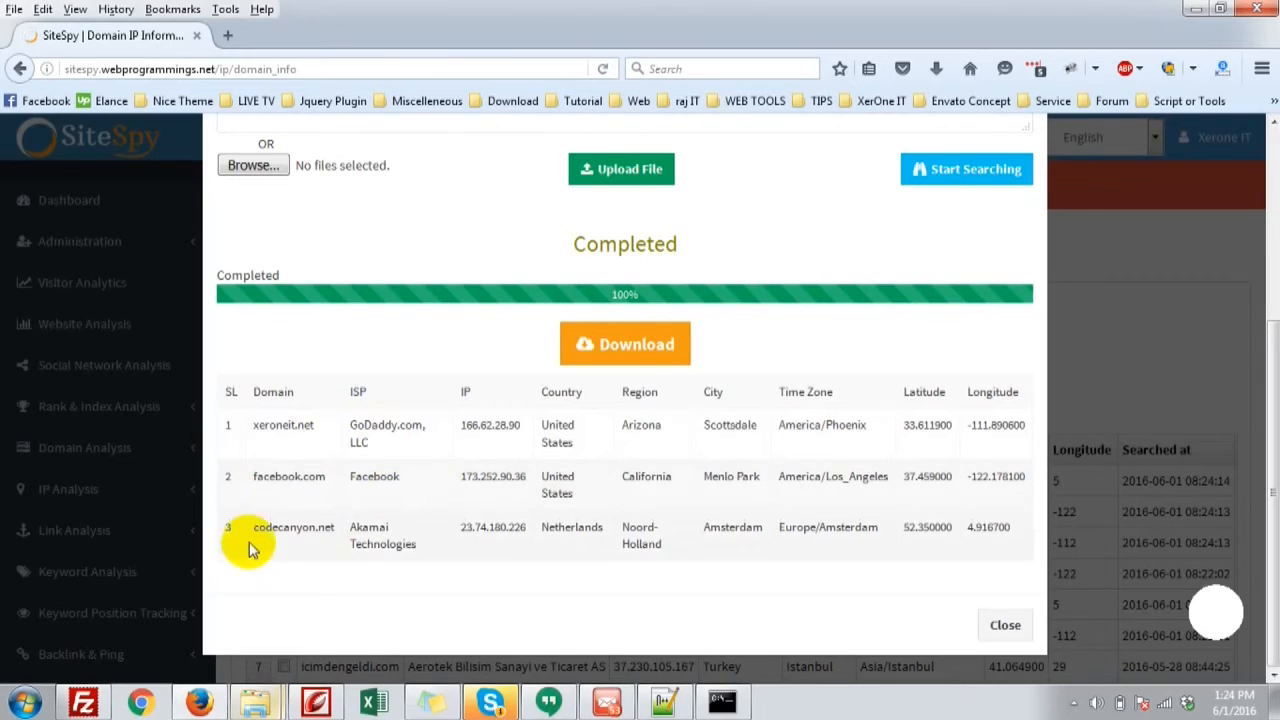
{"action": "mouse_move", "coordinate": [375, 535]}
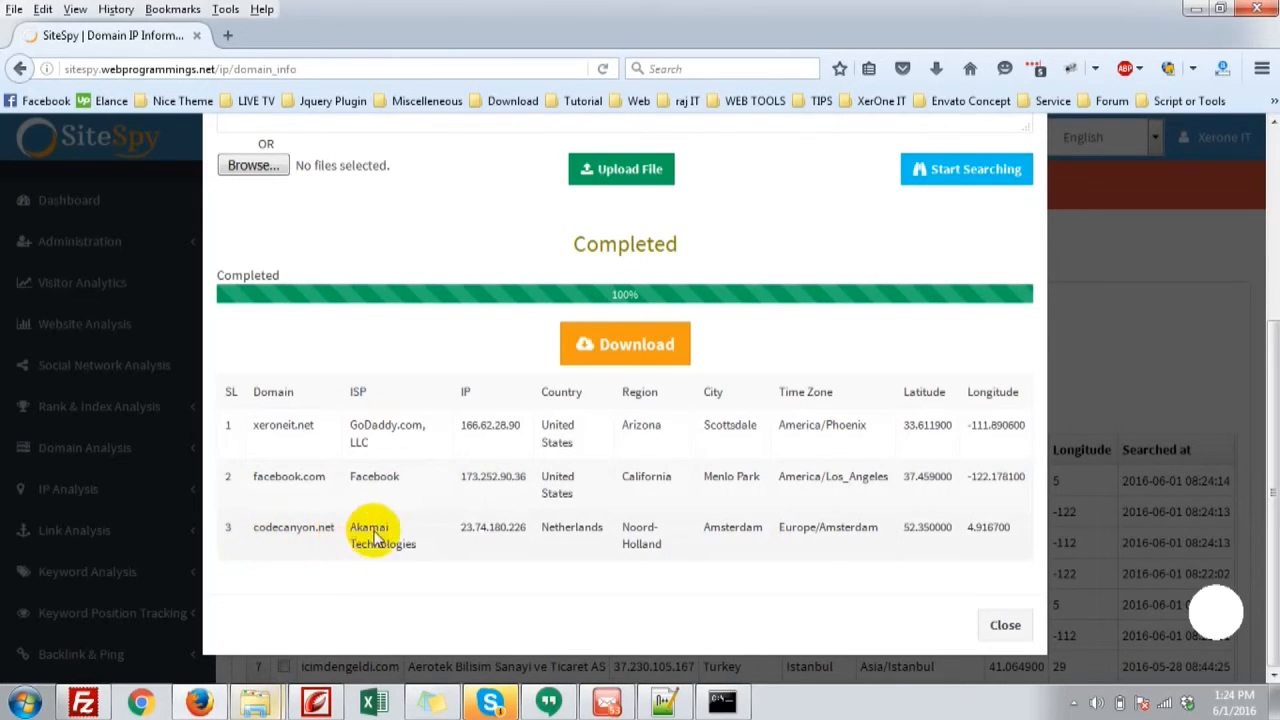
{"action": "mouse_move", "coordinate": [461, 393]}
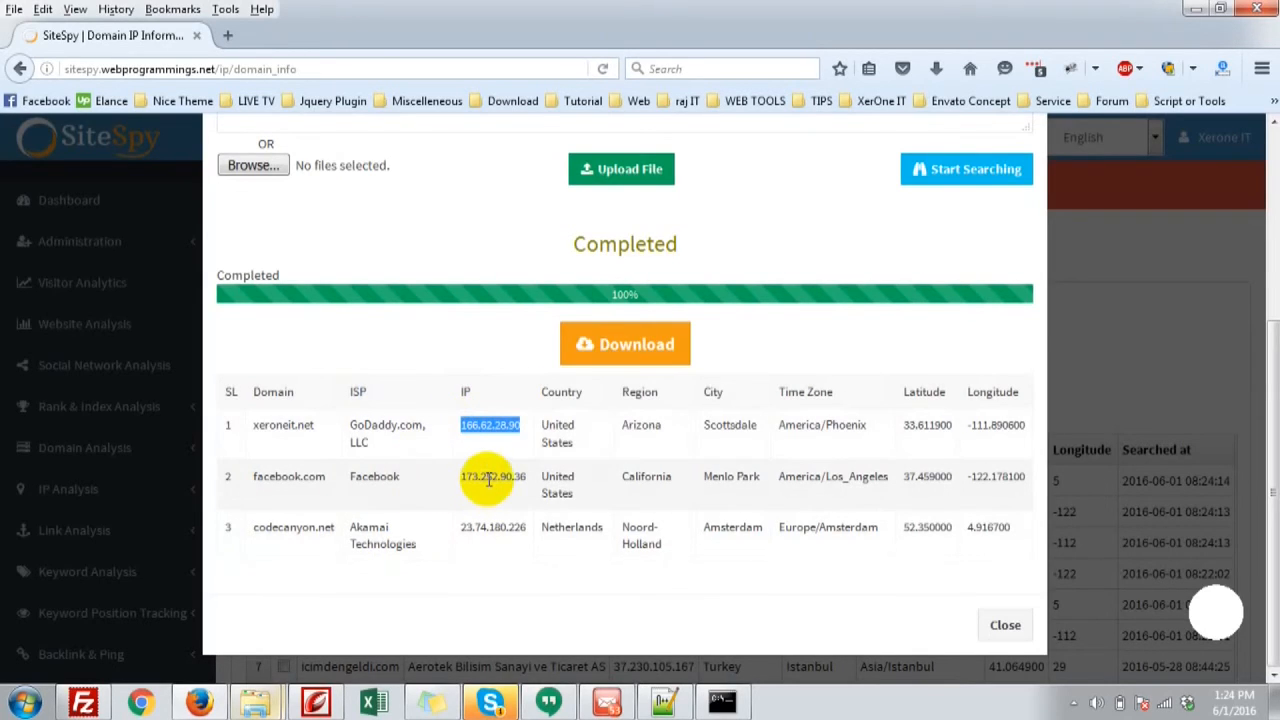
{"action": "double_click", "coordinate": [490, 527]}
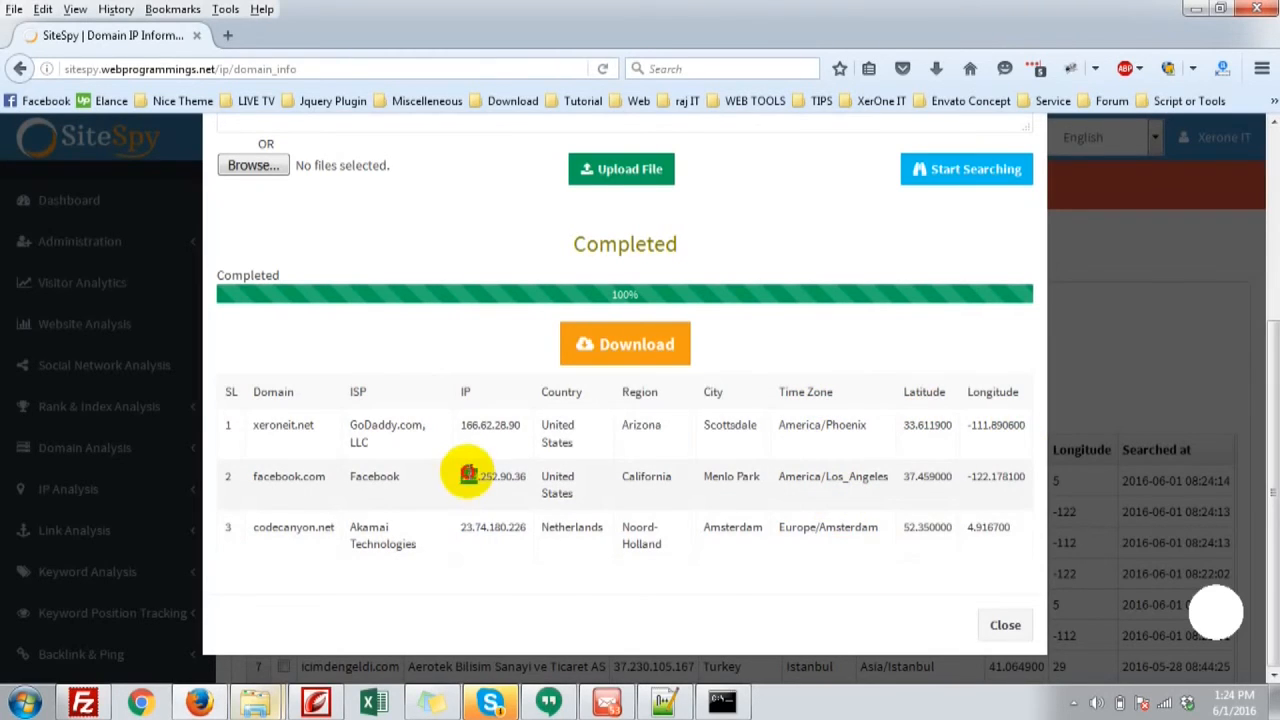
{"action": "double_click", "coordinate": [490, 424]}
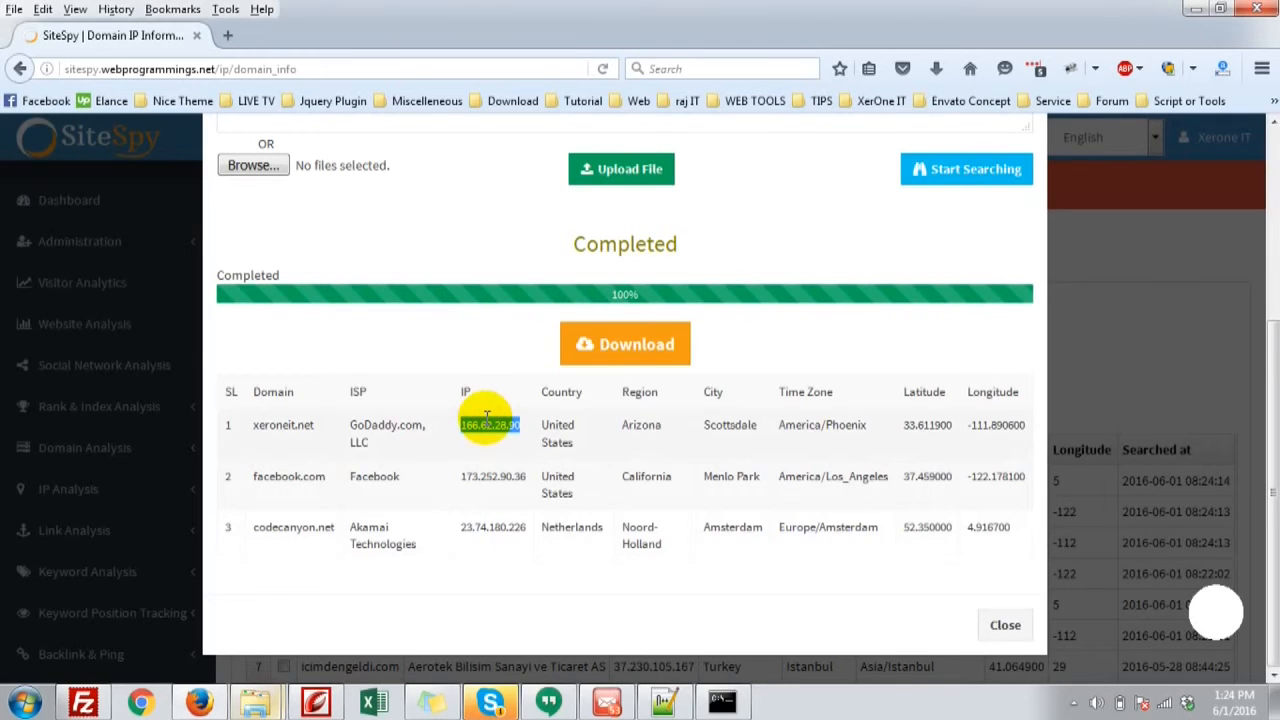
{"action": "left_click", "coordinate": [1005, 624]}
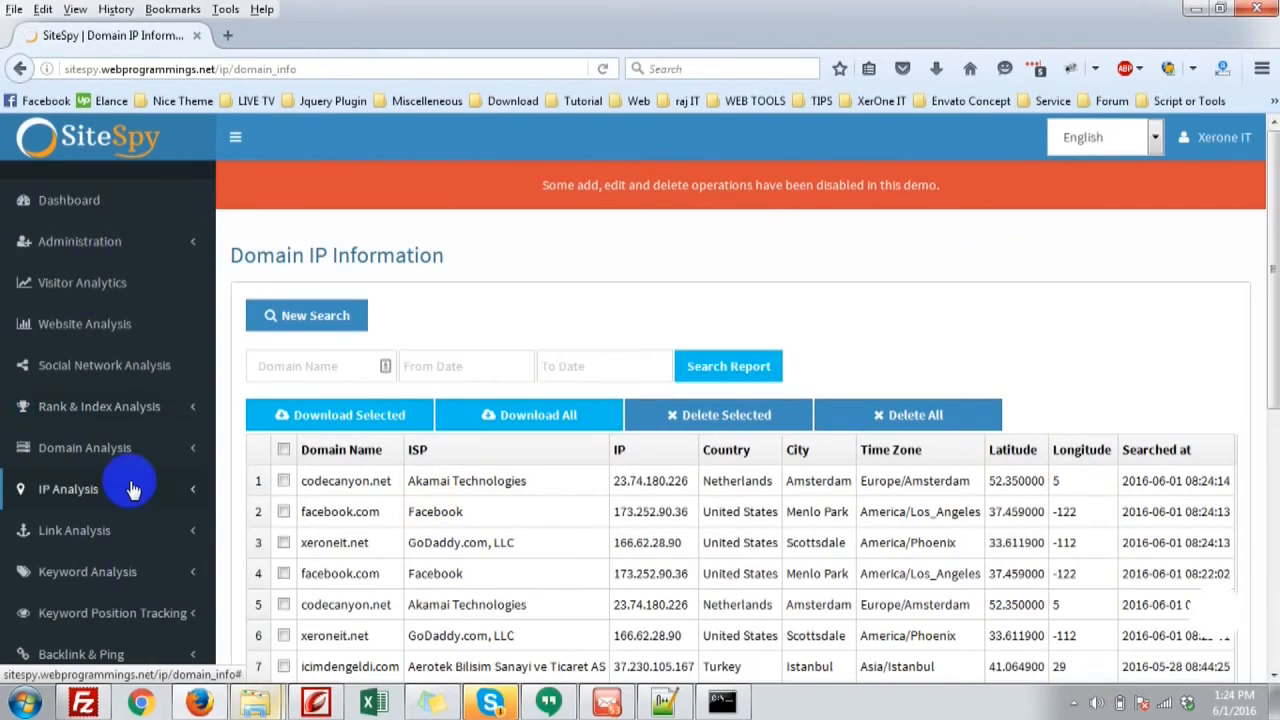
Open Sites In Same IP from the IP Analysis sidebar section.
{"action": "left_click", "coordinate": [68, 488]}
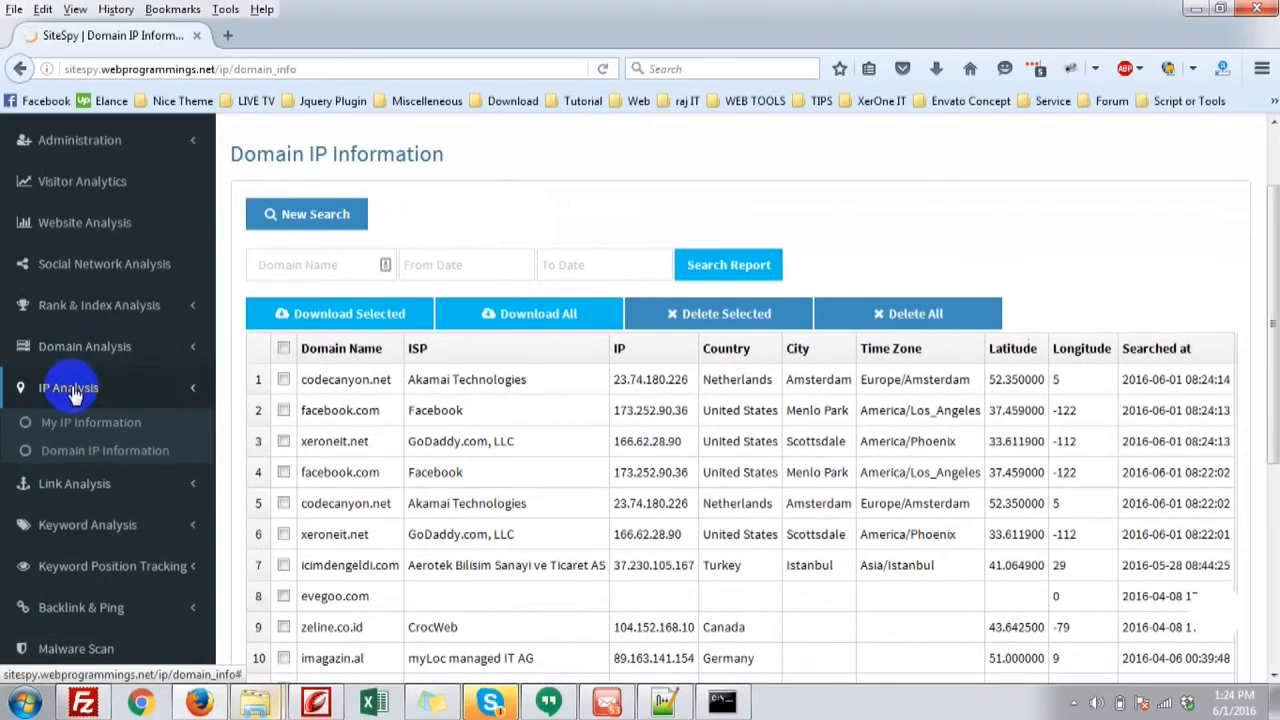
{"action": "left_click", "coordinate": [85, 478]}
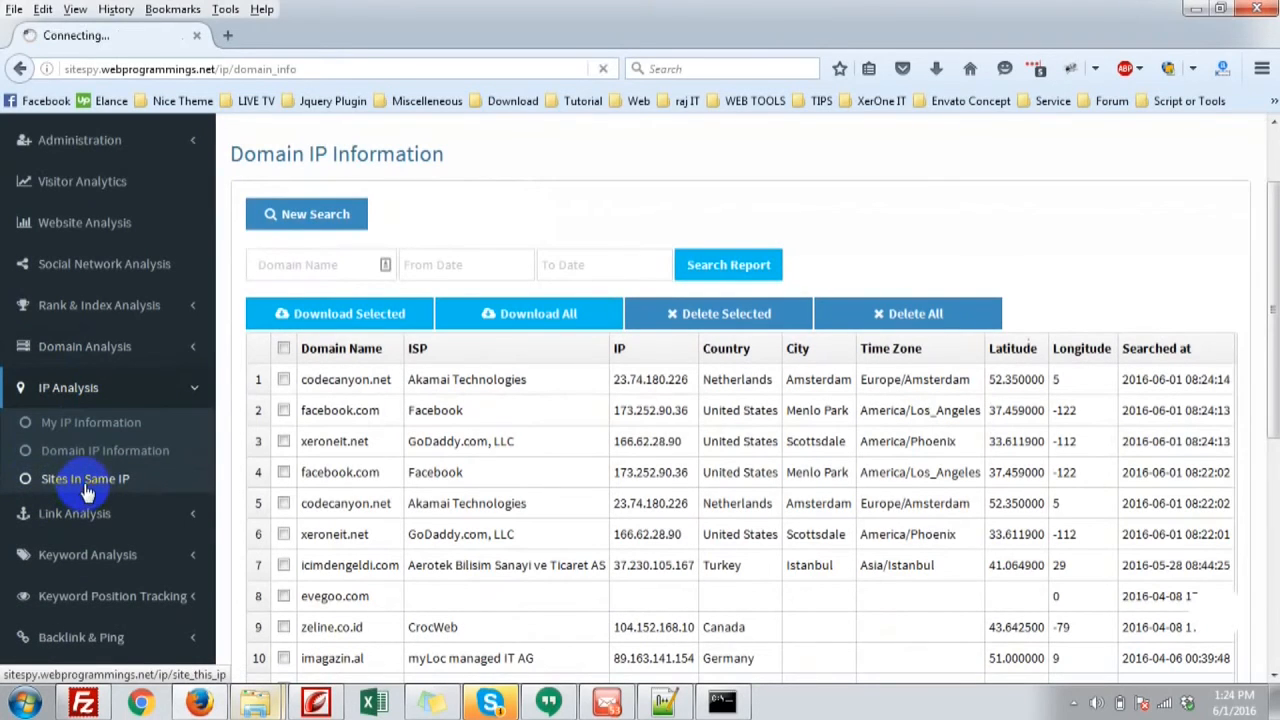
{"action": "left_click", "coordinate": [85, 478]}
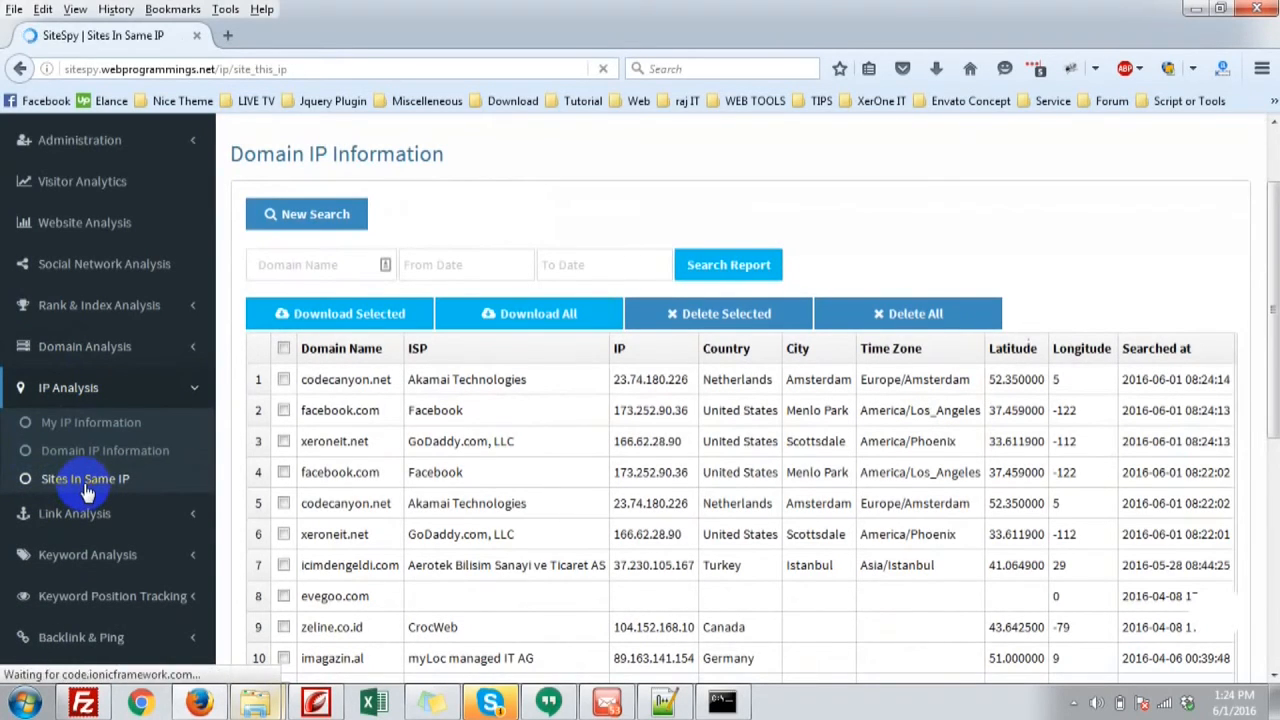
{"action": "left_click", "coordinate": [85, 478]}
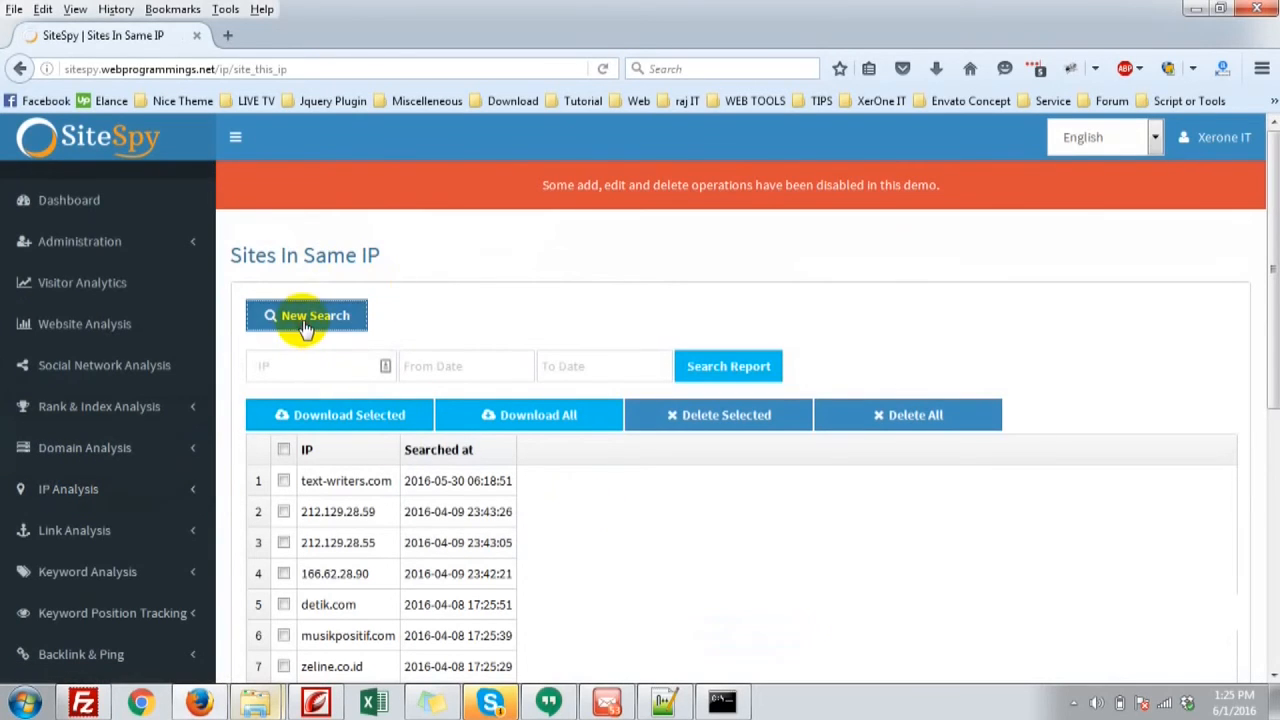
Run a new Sites In Same IP search for 166.62.28.90.
{"action": "left_click", "coordinate": [307, 315]}
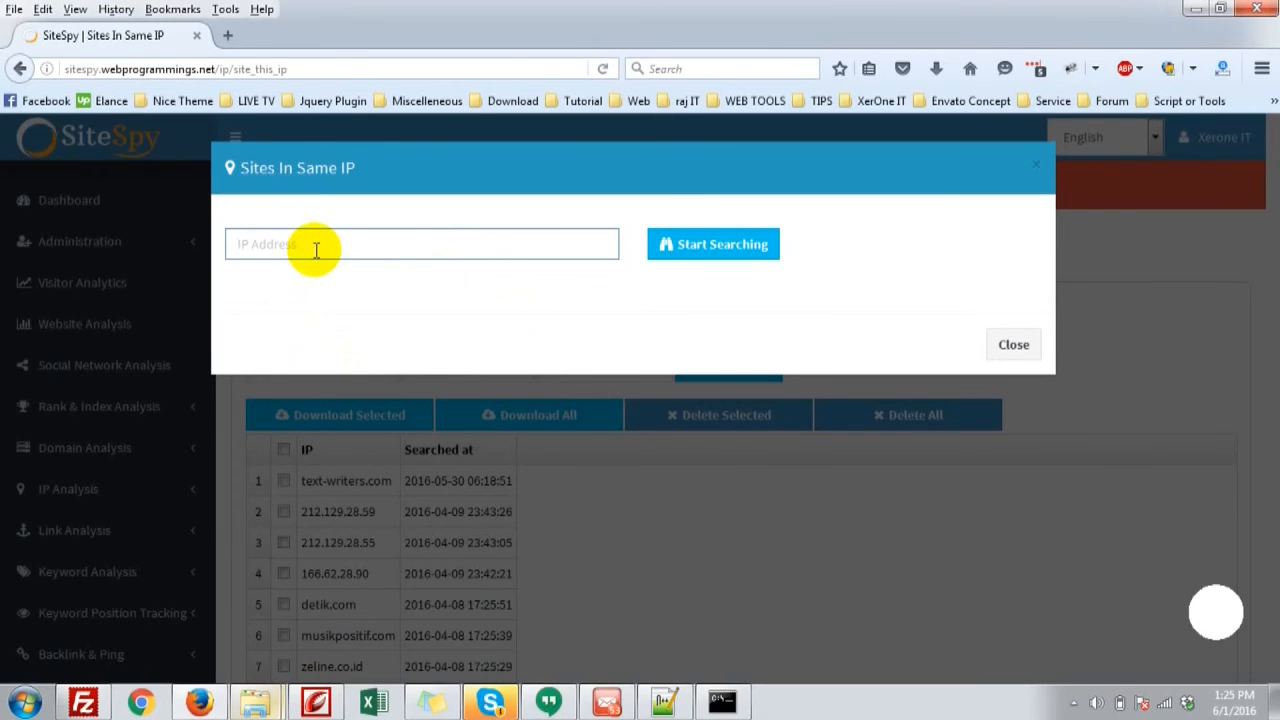
{"action": "type", "text": "166.62.28.90"}
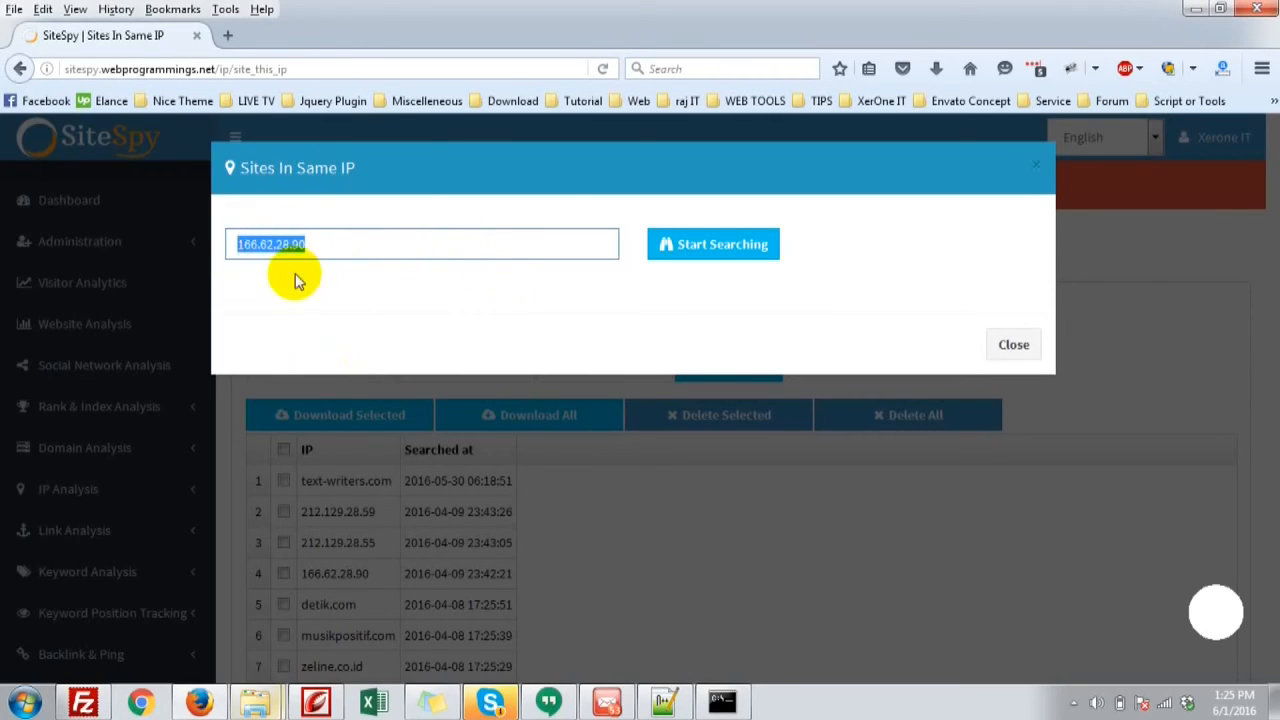
{"action": "left_click", "coordinate": [713, 244]}
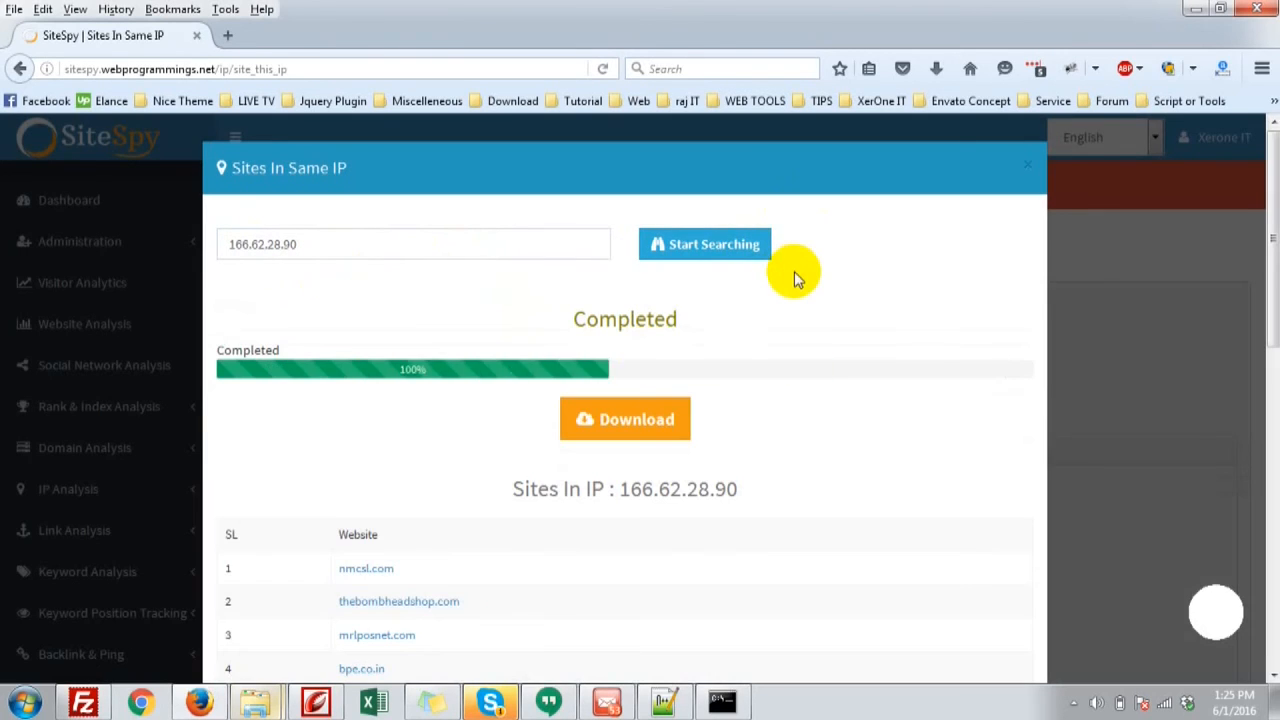
{"action": "mouse_move", "coordinate": [885, 468]}
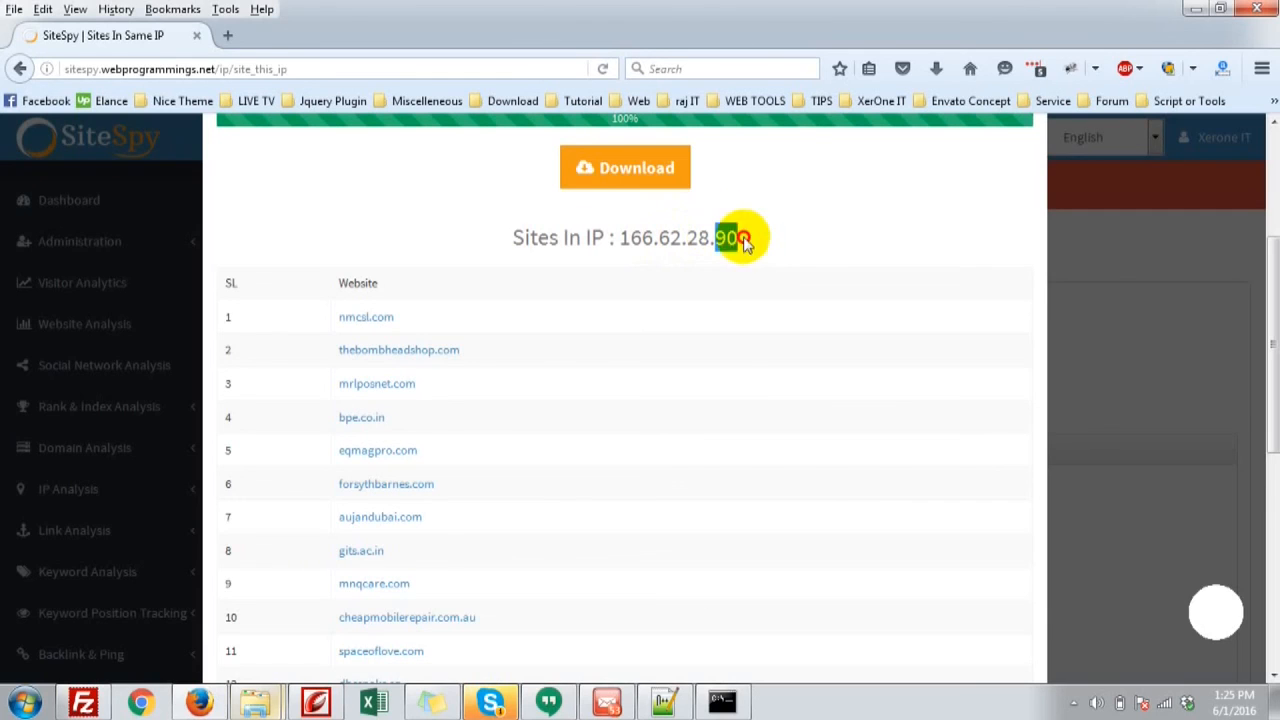
{"action": "double_click", "coordinate": [724, 238]}
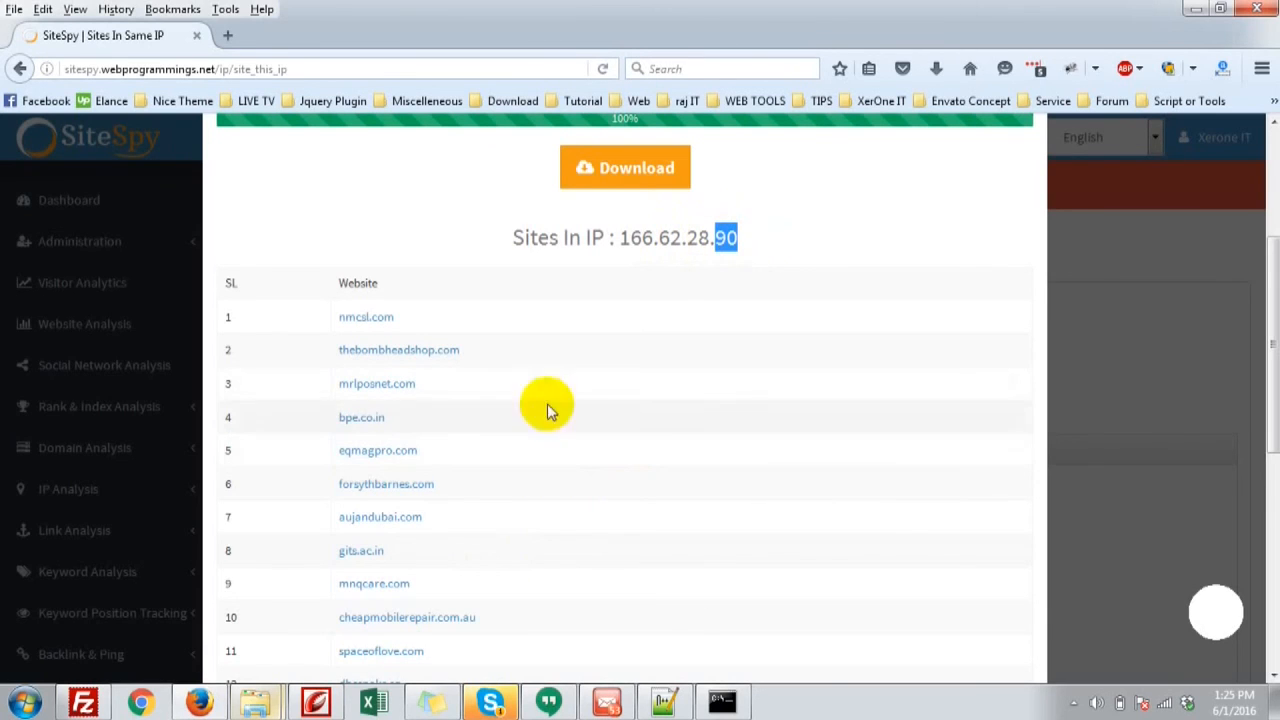
{"action": "scroll", "scroll_direction": "down", "scroll_amount": 3}
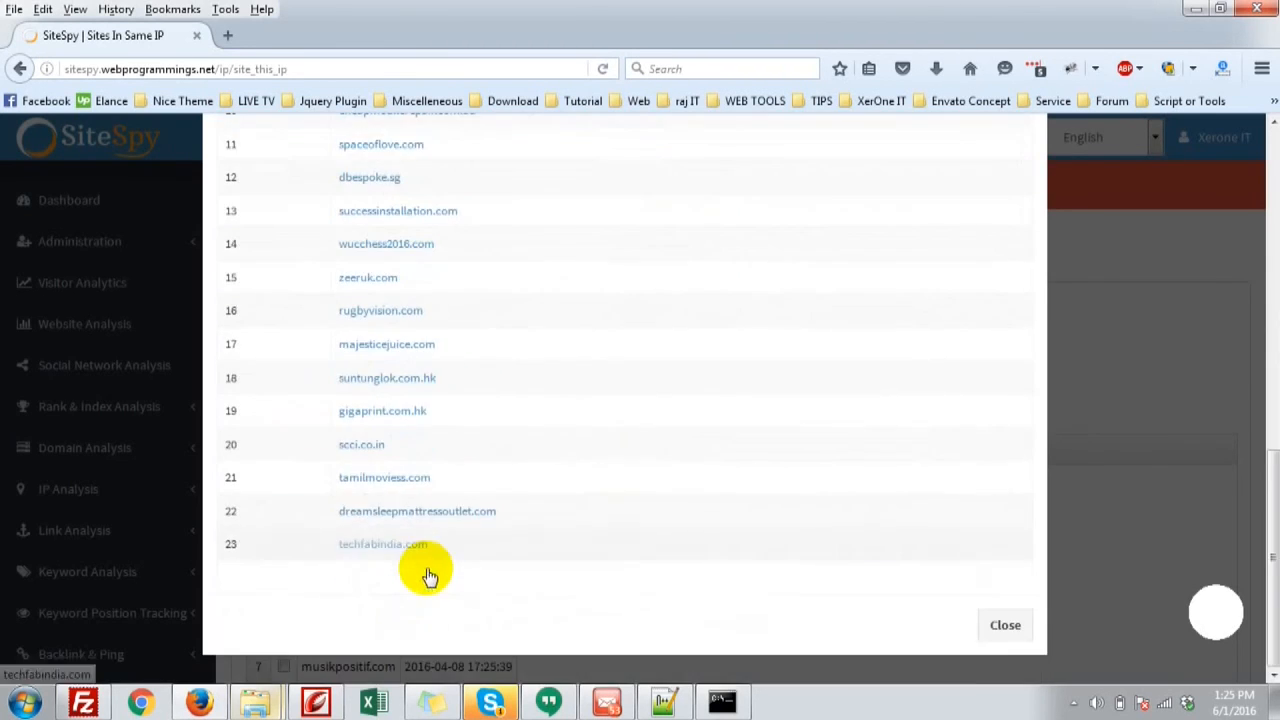